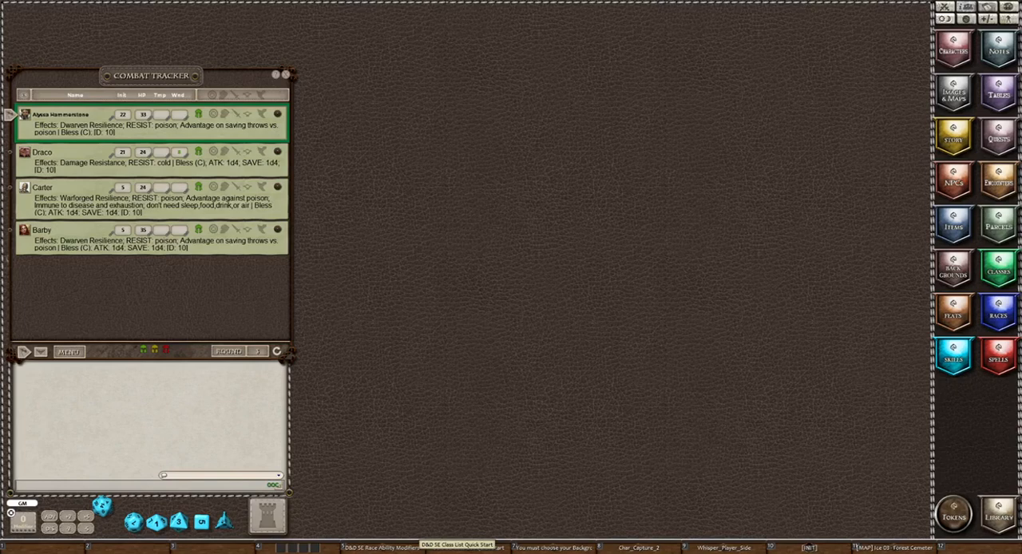
{"action": "mouse_move", "coordinate": [445, 228]}
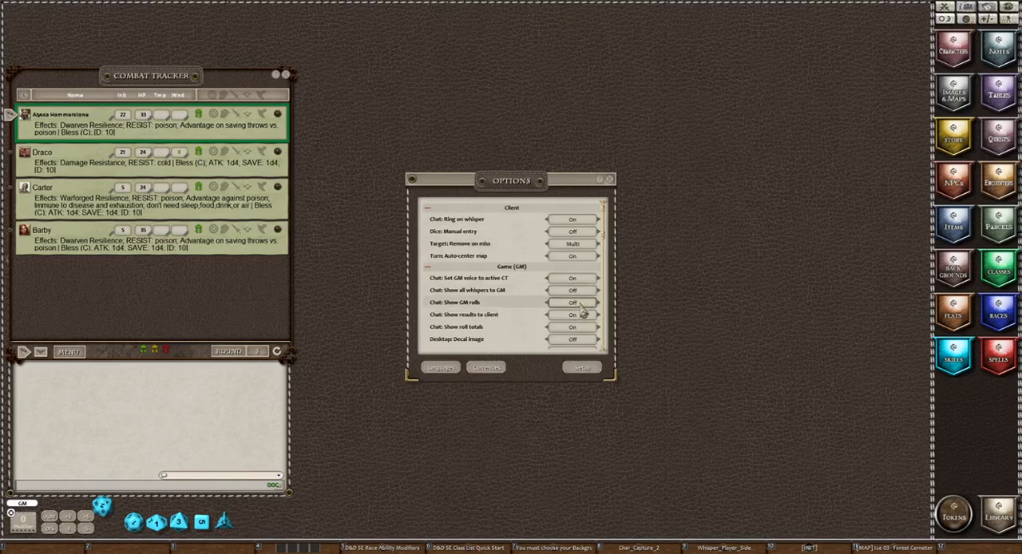
- Review the remaining table settings and close the Options window
{"action": "scroll", "scroll_direction": "down", "scroll_amount": 3}
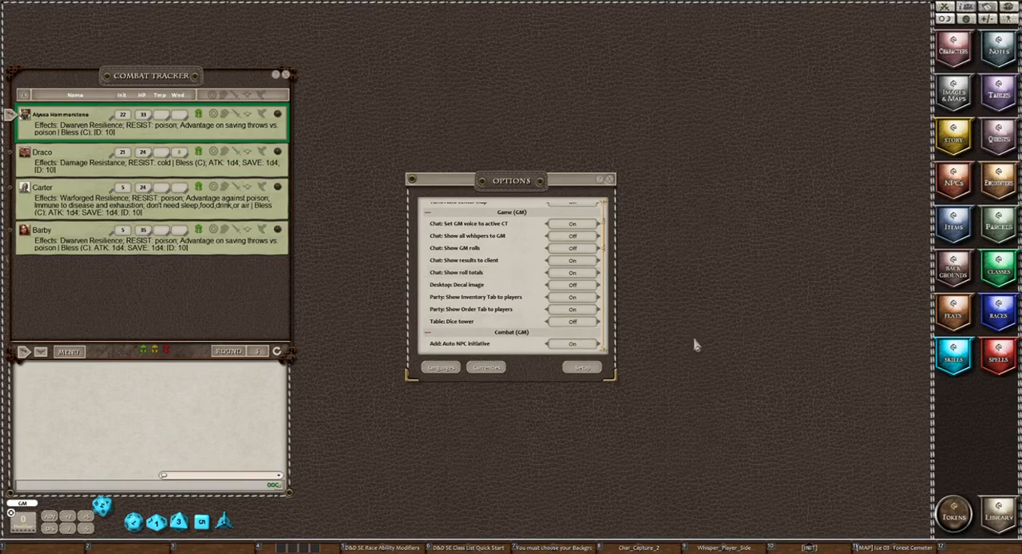
{"action": "left_click", "coordinate": [609, 179]}
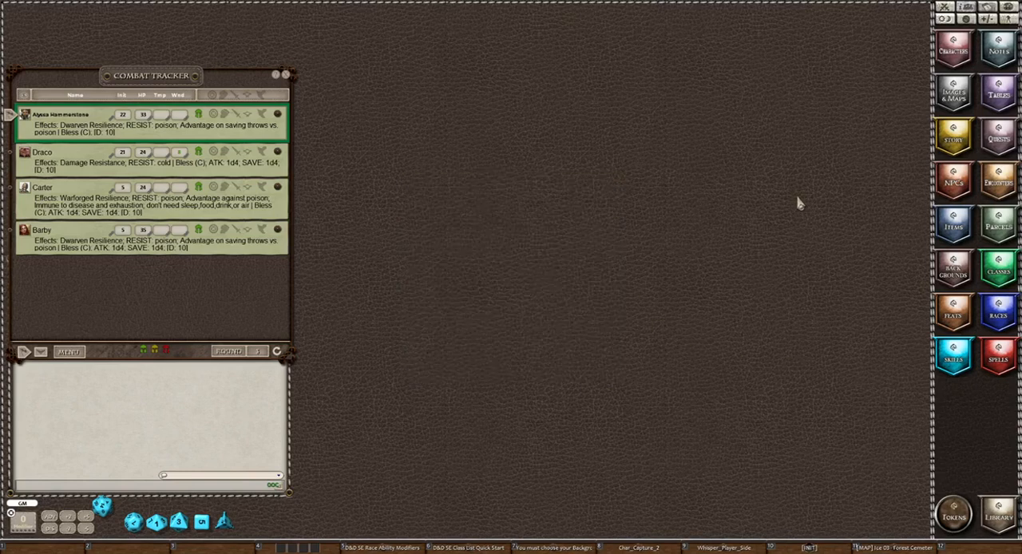
{"action": "mouse_move", "coordinate": [305, 502]}
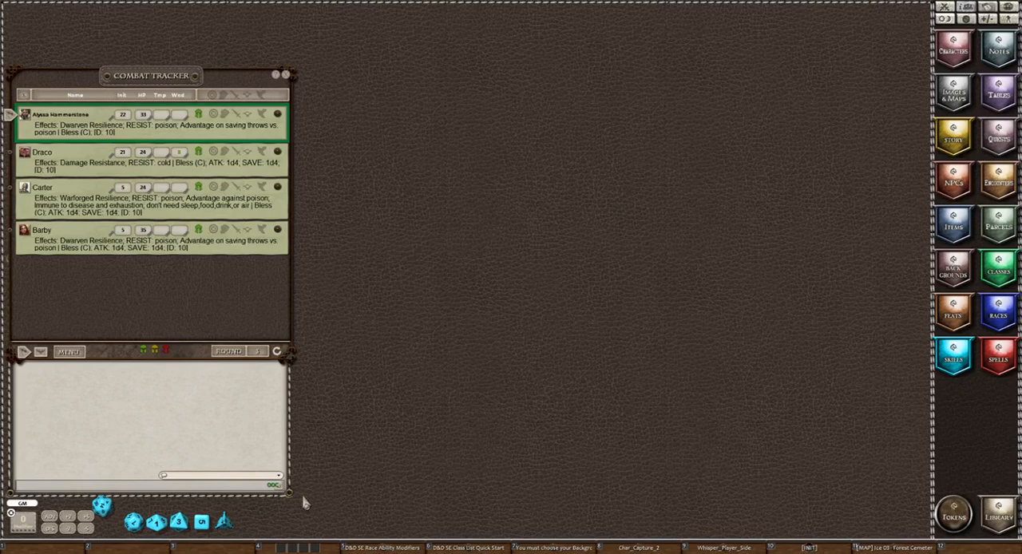
{"action": "mouse_move", "coordinate": [593, 514]}
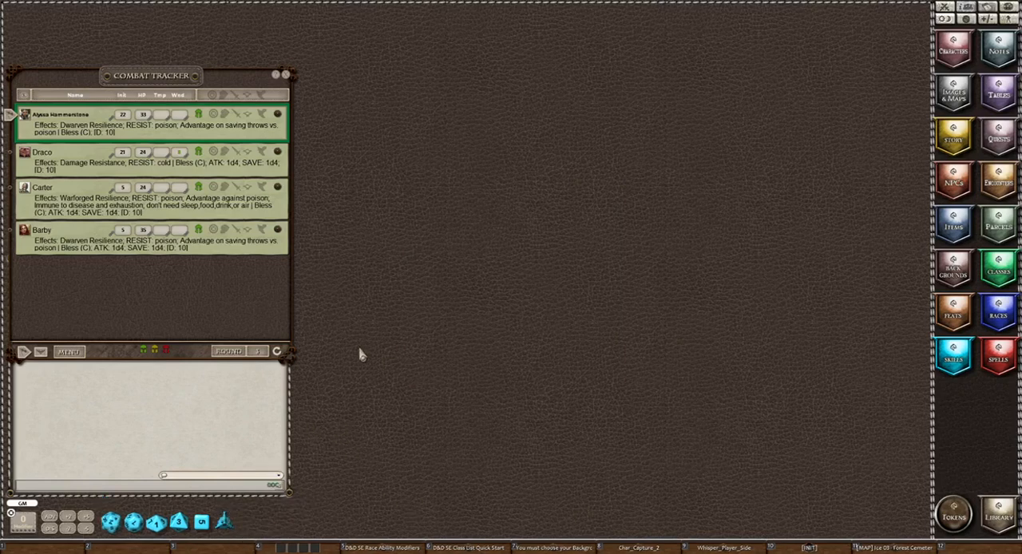
{"action": "mouse_move", "coordinate": [147, 22]}
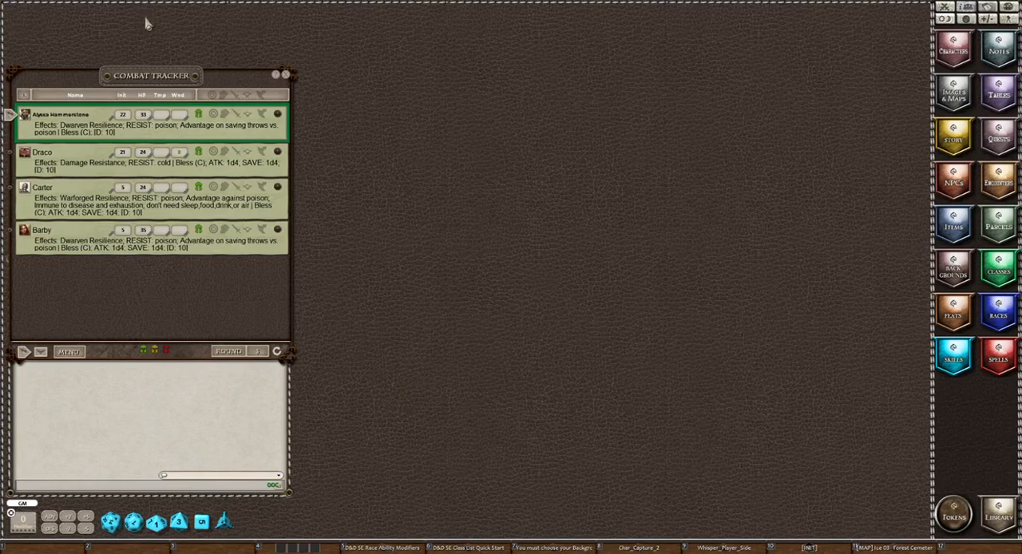
{"action": "mouse_move", "coordinate": [639, 190]}
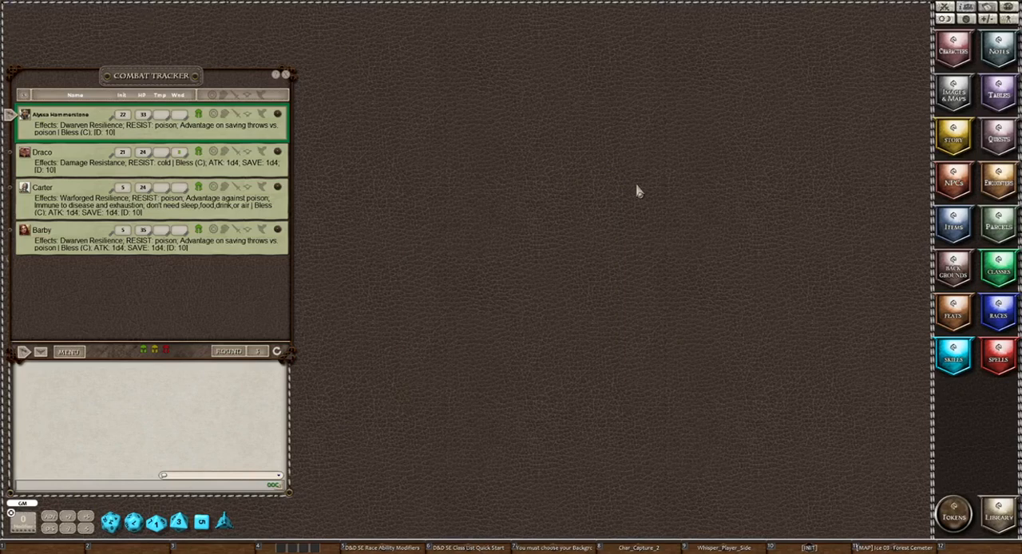
{"action": "mouse_move", "coordinate": [610, 195]}
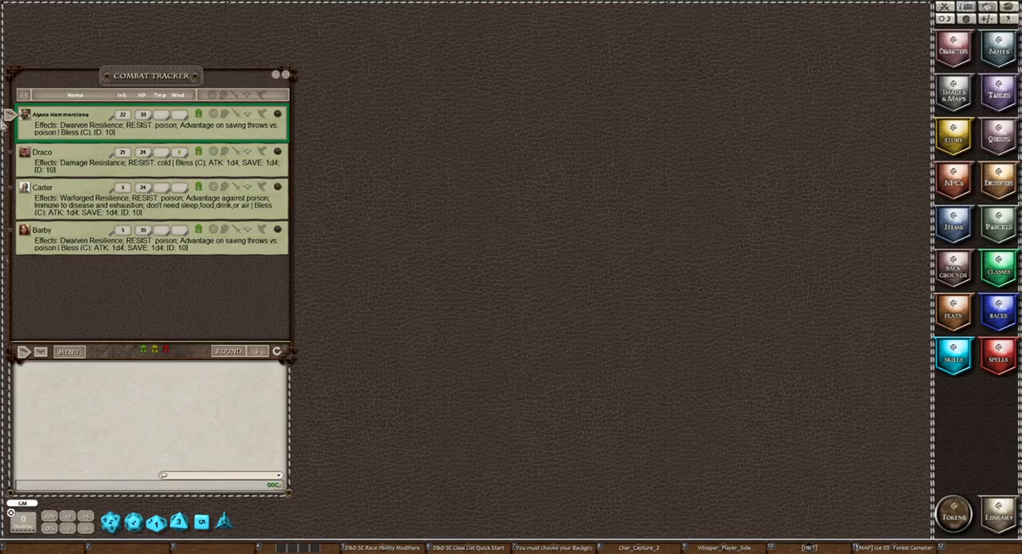
{"action": "mouse_move", "coordinate": [876, 49]}
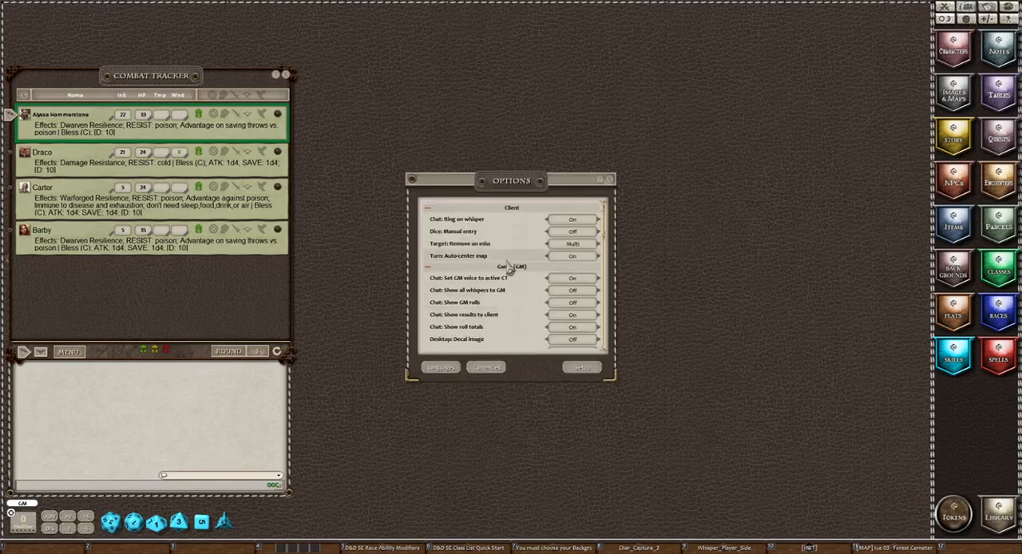
- Set Table: Dice tower to On and close the Options window
{"action": "scroll", "scroll_direction": "down", "scroll_amount": 3}
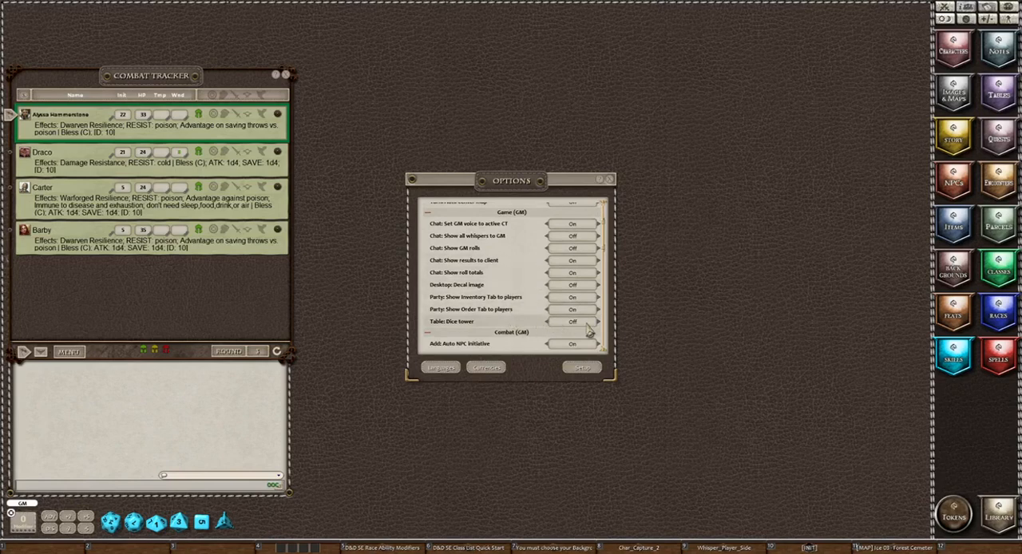
{"action": "left_click", "coordinate": [572, 310]}
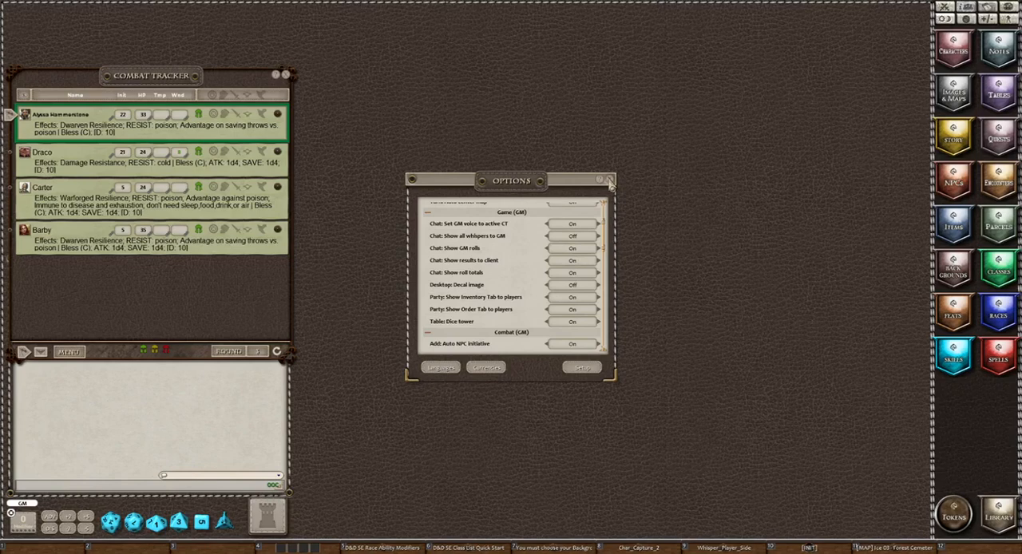
{"action": "left_click", "coordinate": [610, 179]}
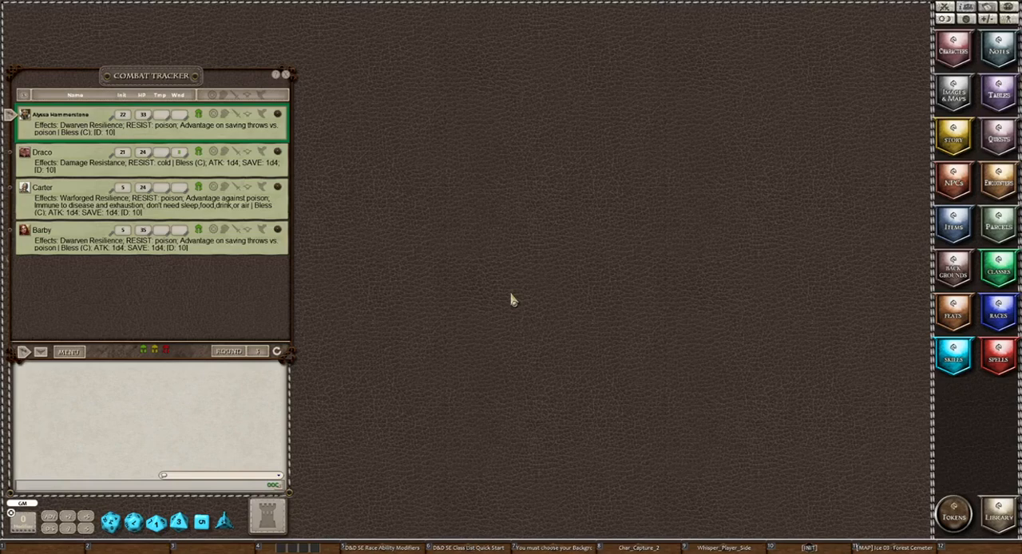
{"action": "mouse_move", "coordinate": [425, 275]}
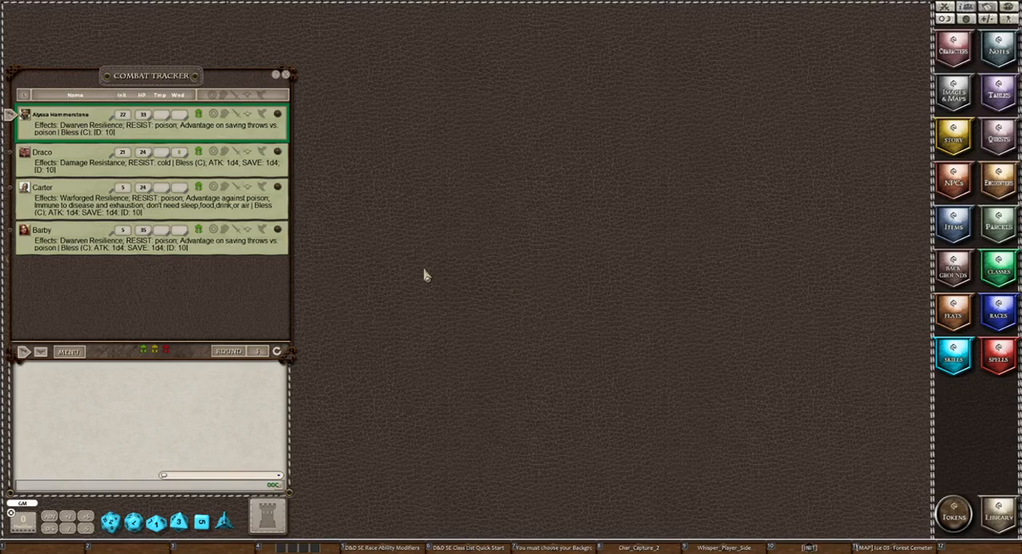
{"action": "mouse_move", "coordinate": [115, 450]}
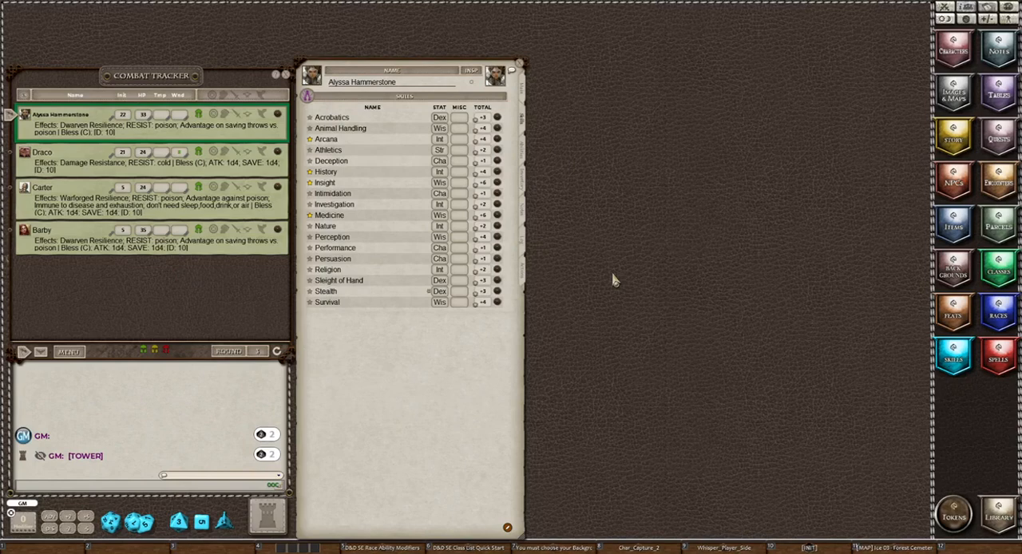
{"action": "mouse_move", "coordinate": [355, 147]}
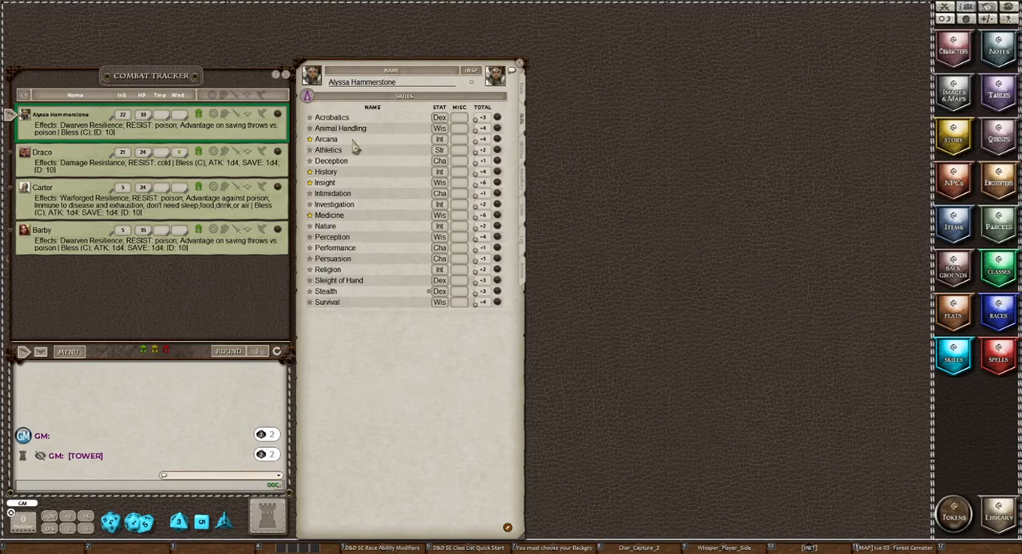
{"action": "mouse_move", "coordinate": [353, 150]}
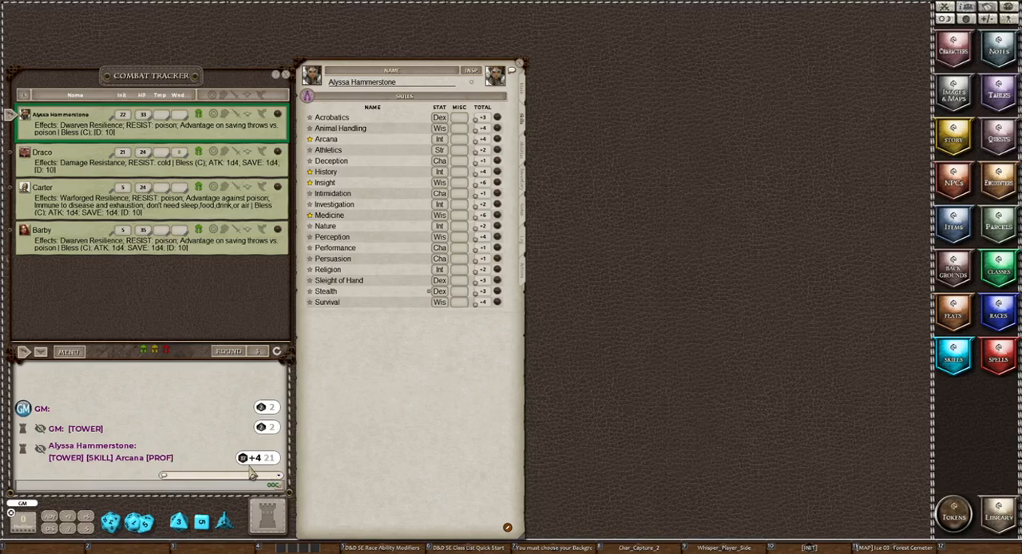
{"action": "mouse_move", "coordinate": [214, 439]}
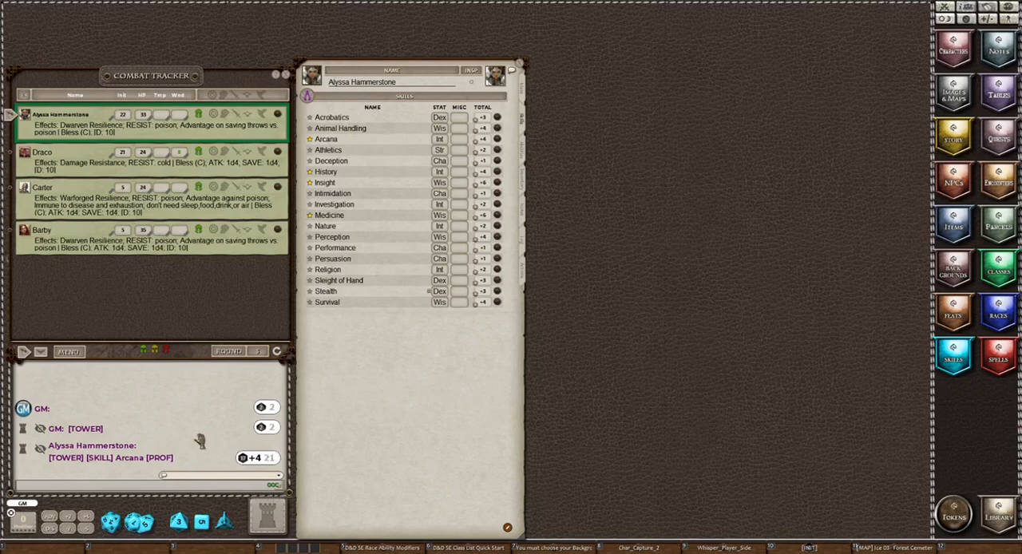
{"action": "mouse_move", "coordinate": [211, 442]}
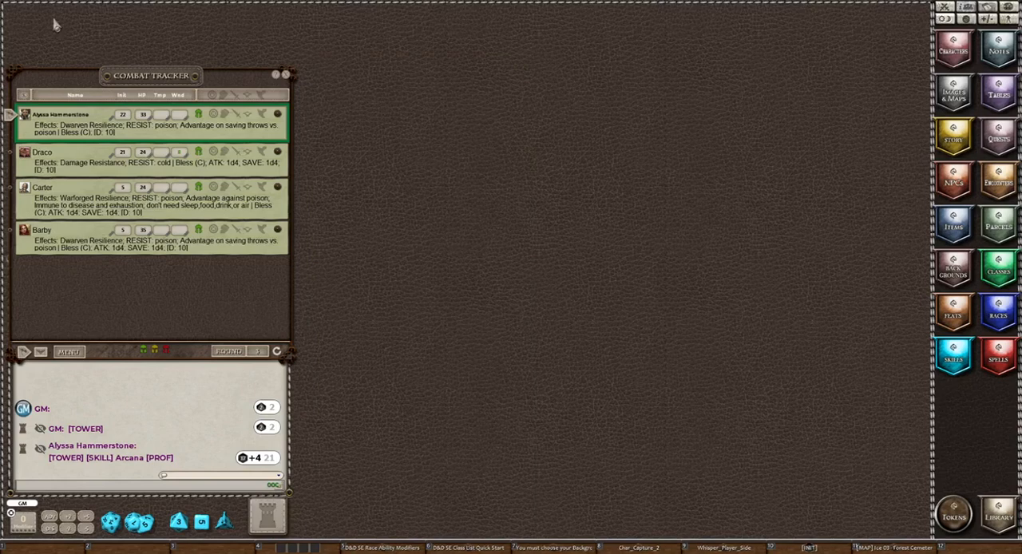
{"action": "mouse_move", "coordinate": [364, 126]}
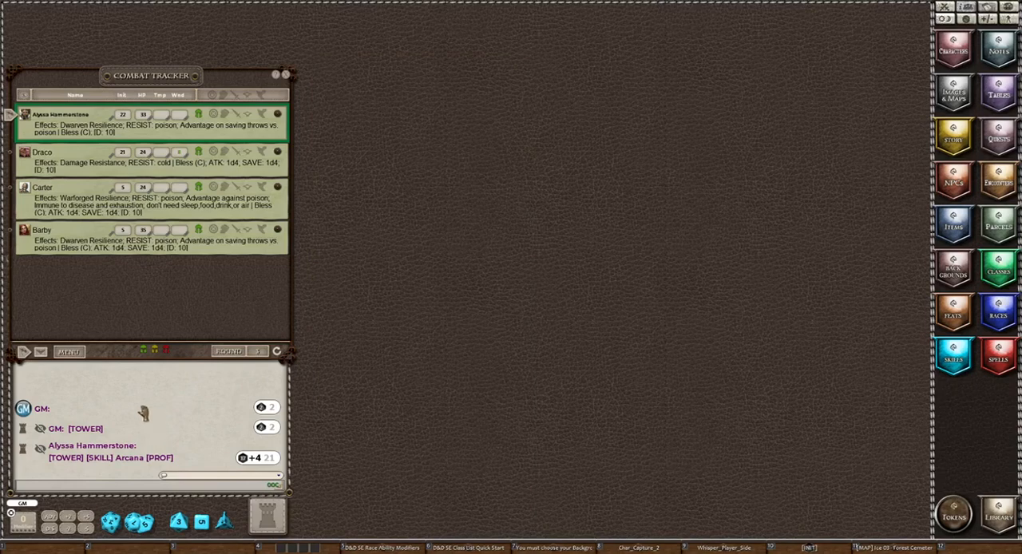
{"action": "mouse_move", "coordinate": [131, 510]}
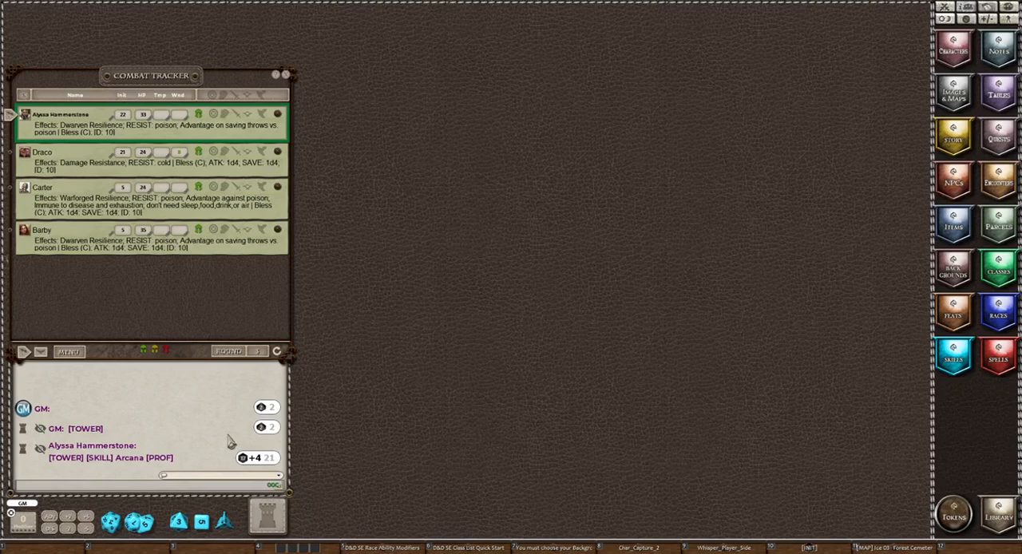
{"action": "mouse_move", "coordinate": [713, 353]}
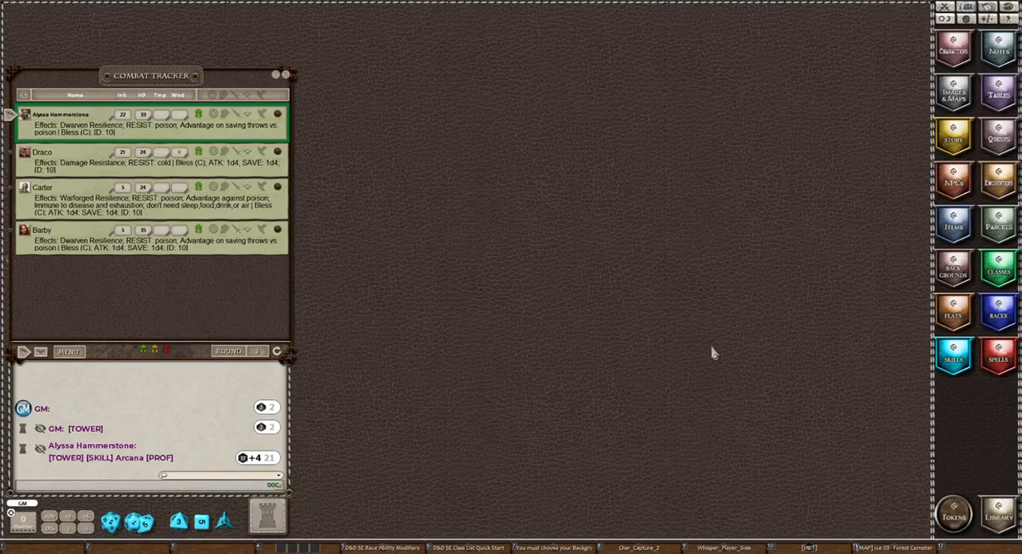
{"action": "mouse_move", "coordinate": [703, 326]}
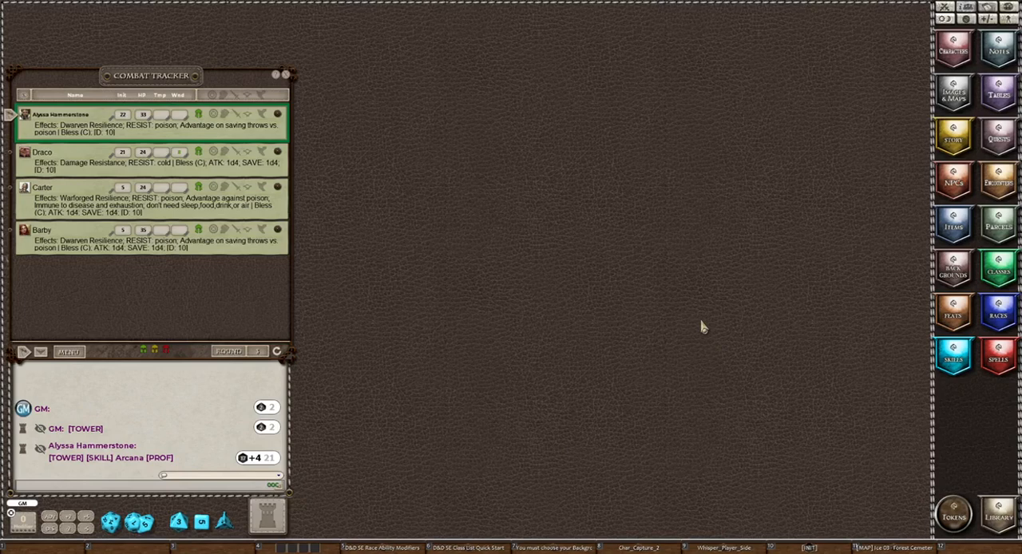